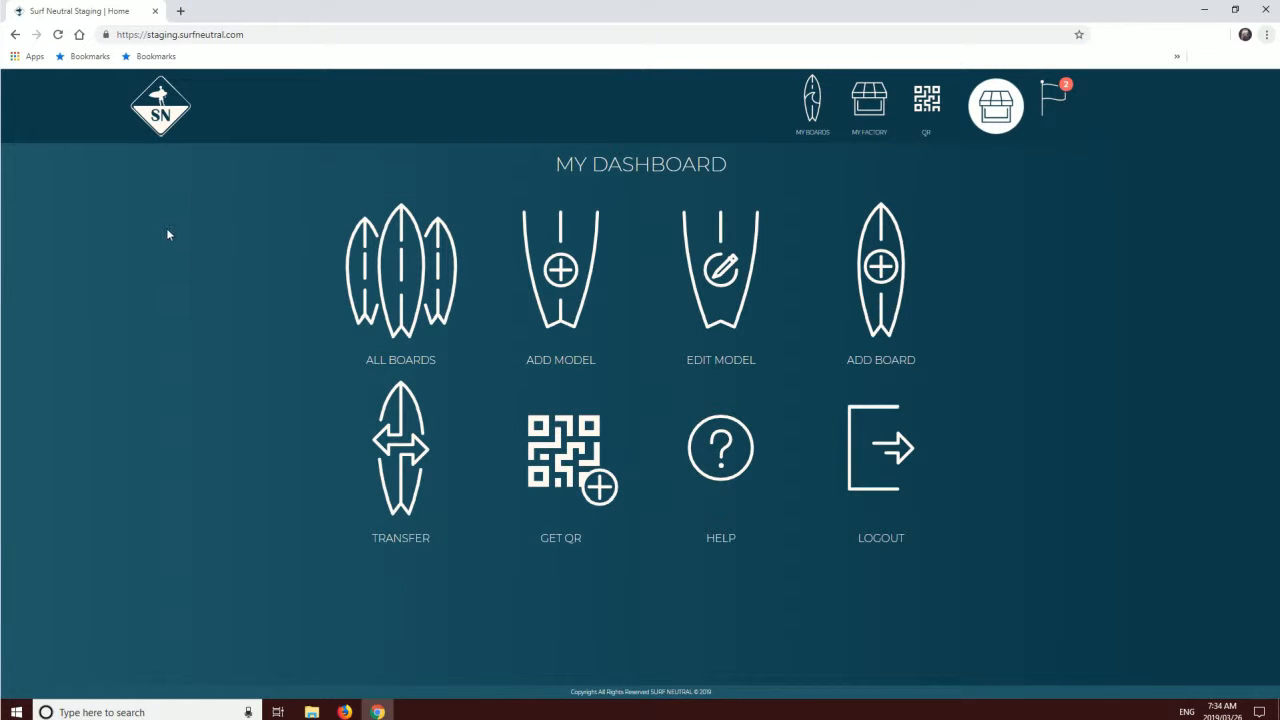
{"action": "mouse_move", "coordinate": [265, 310]}
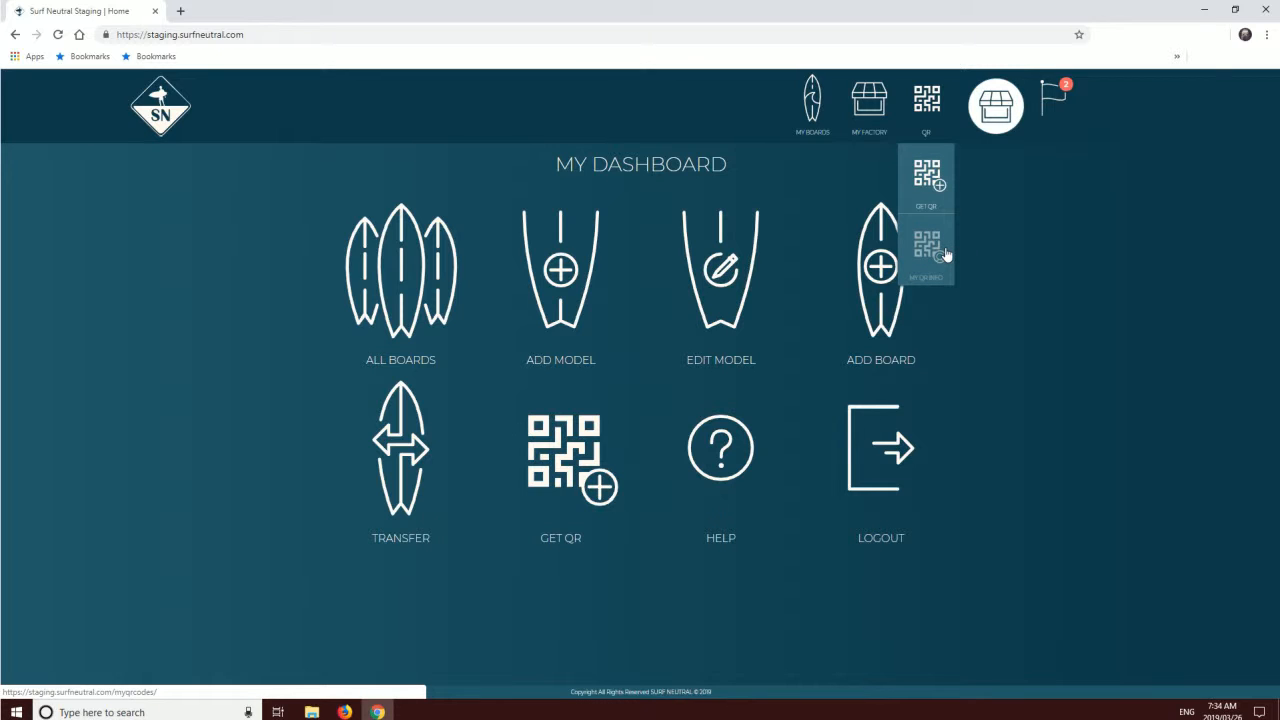
{"action": "mouse_move", "coordinate": [926, 175]}
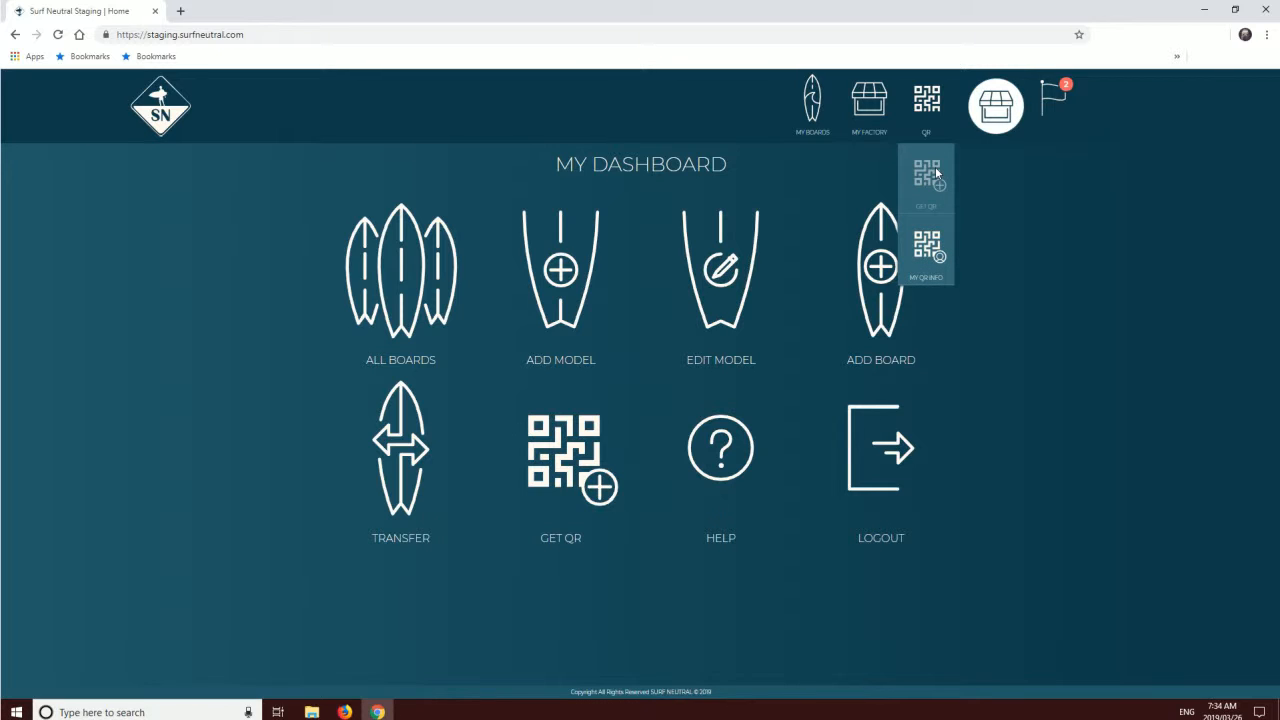
- Open the Get my QR's pop-up offering 9 QR codes with 24 Shapers registered
{"action": "left_click", "coordinate": [925, 180]}
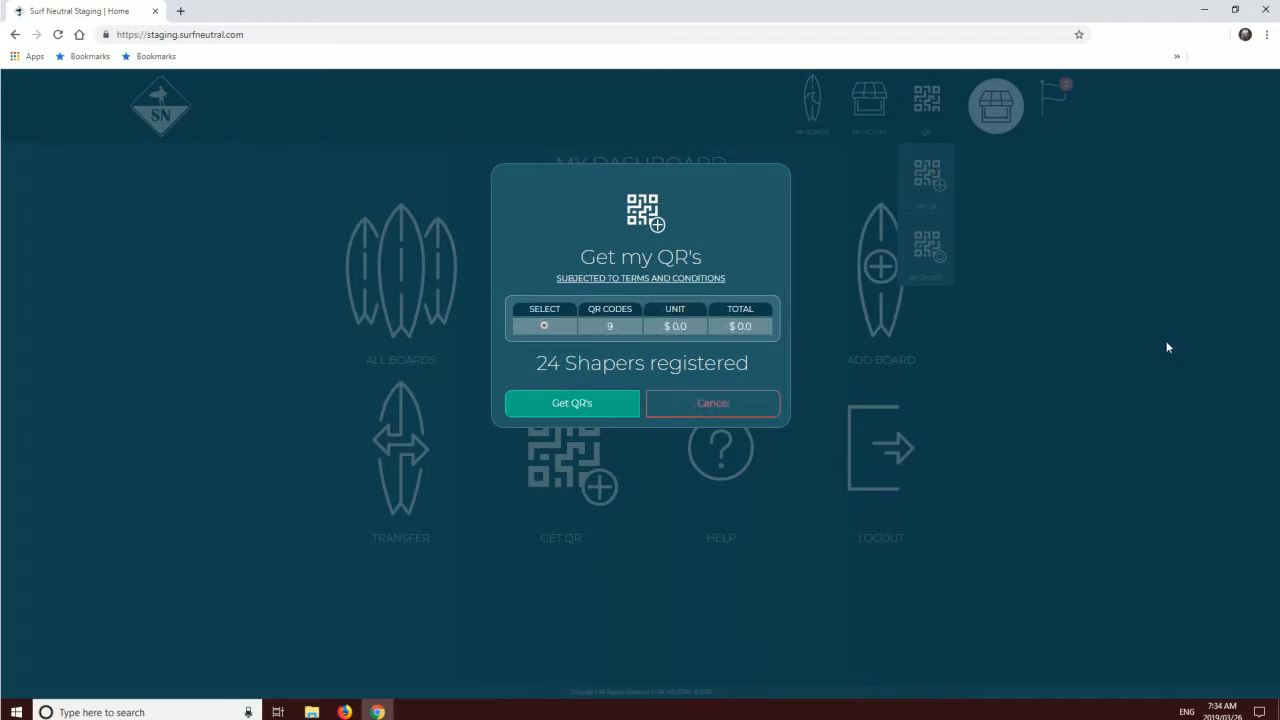
{"action": "mouse_move", "coordinate": [605, 527]}
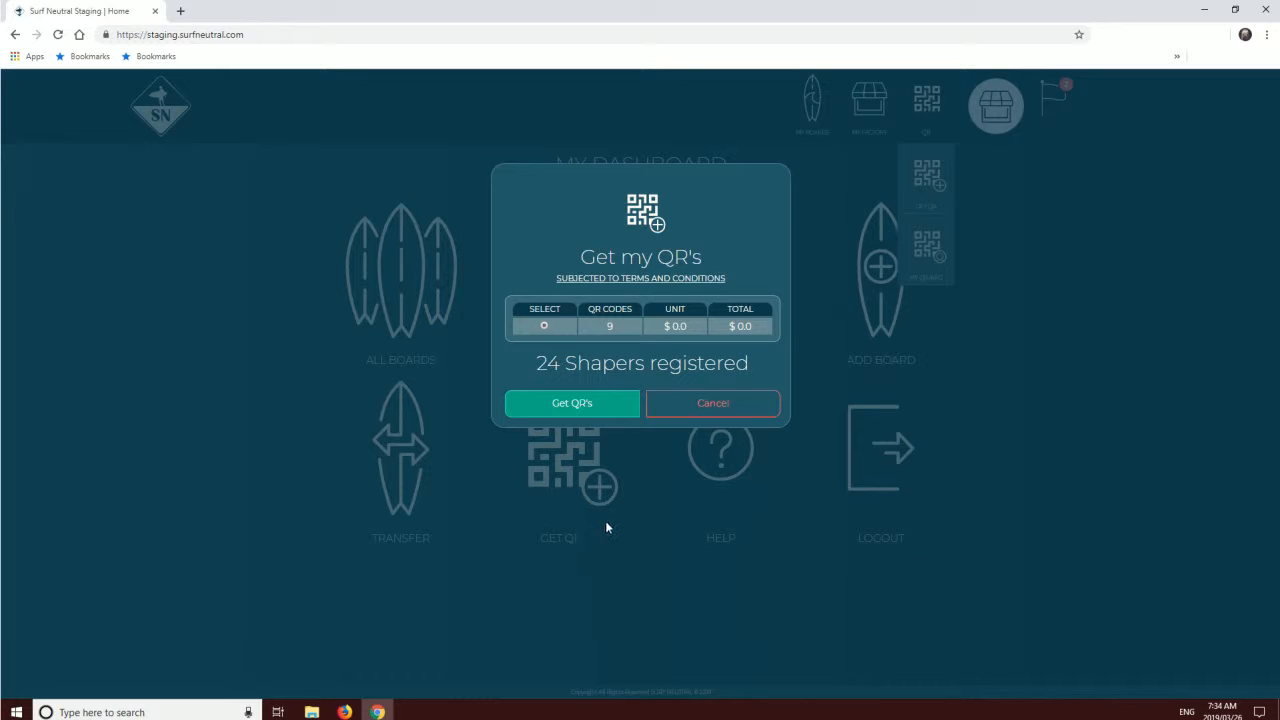
{"action": "mouse_move", "coordinate": [510, 430]}
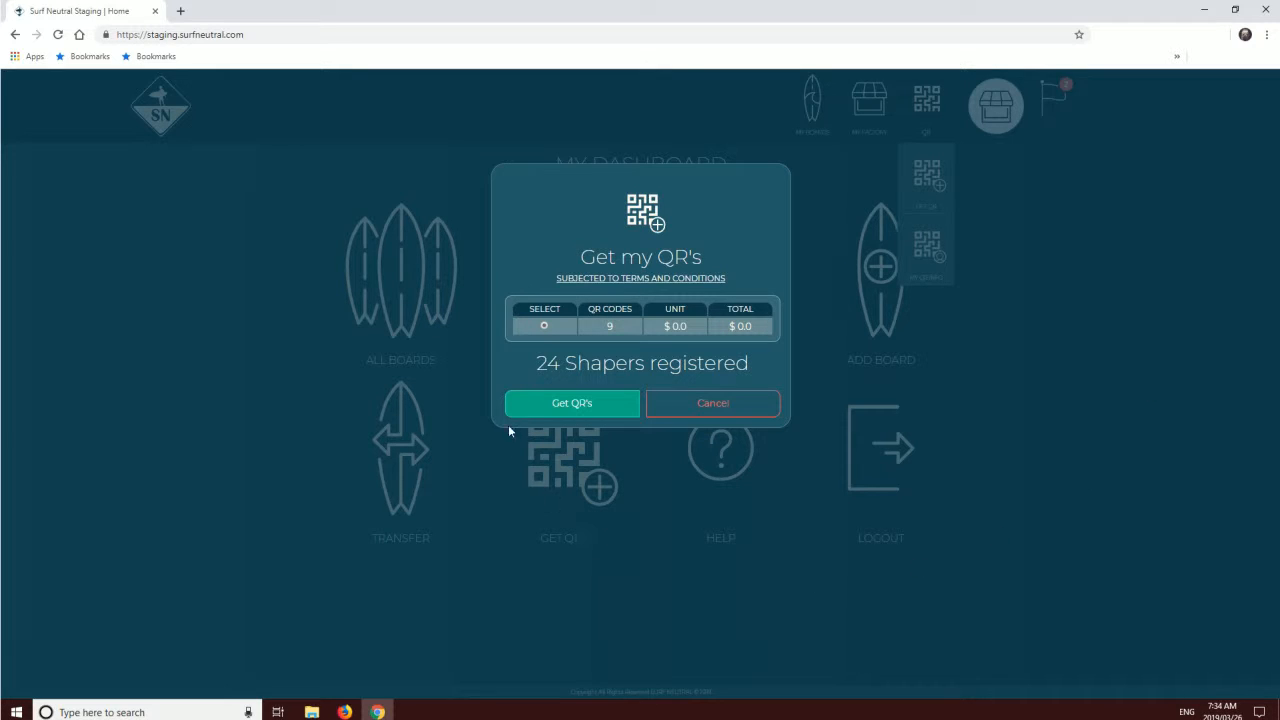
{"action": "mouse_move", "coordinate": [560, 413]}
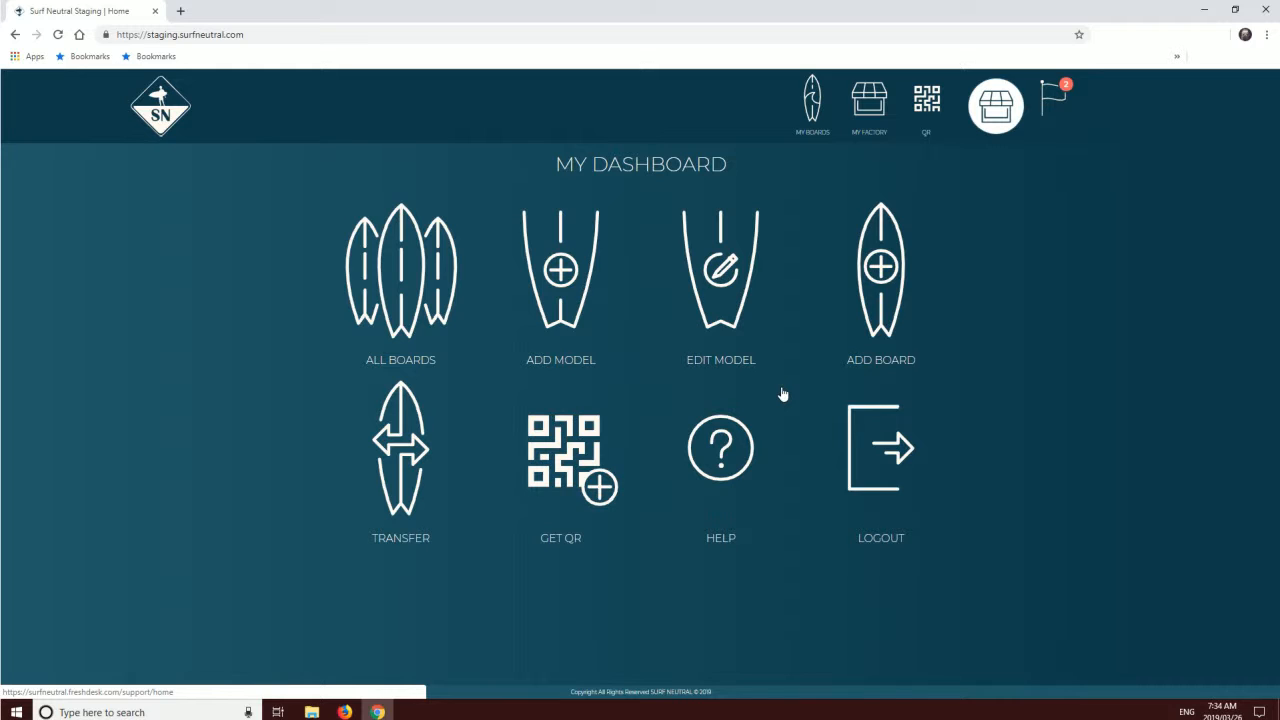
{"action": "mouse_move", "coordinate": [927, 107]}
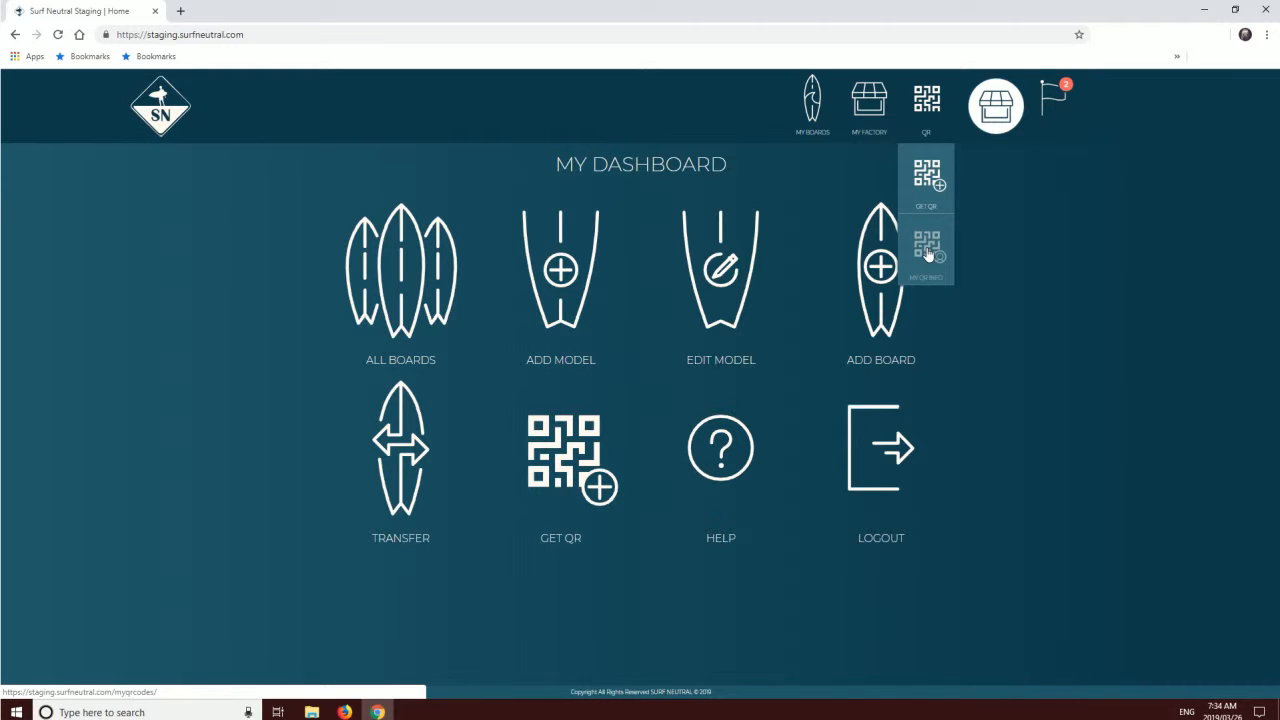
- Choose My QR Info from the QR dropdown
{"action": "left_click", "coordinate": [925, 247]}
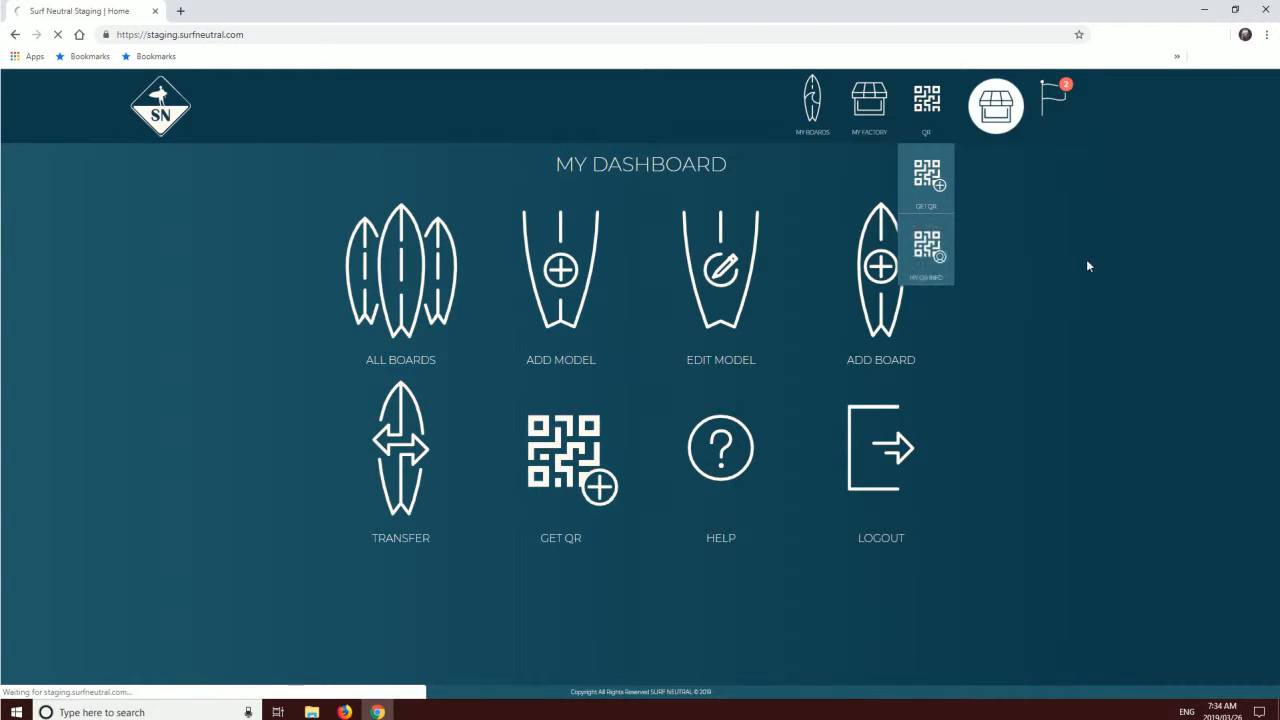
- Scroll through the All QRs list showing one In Stock code and the rest Available
{"action": "left_click", "coordinate": [925, 250]}
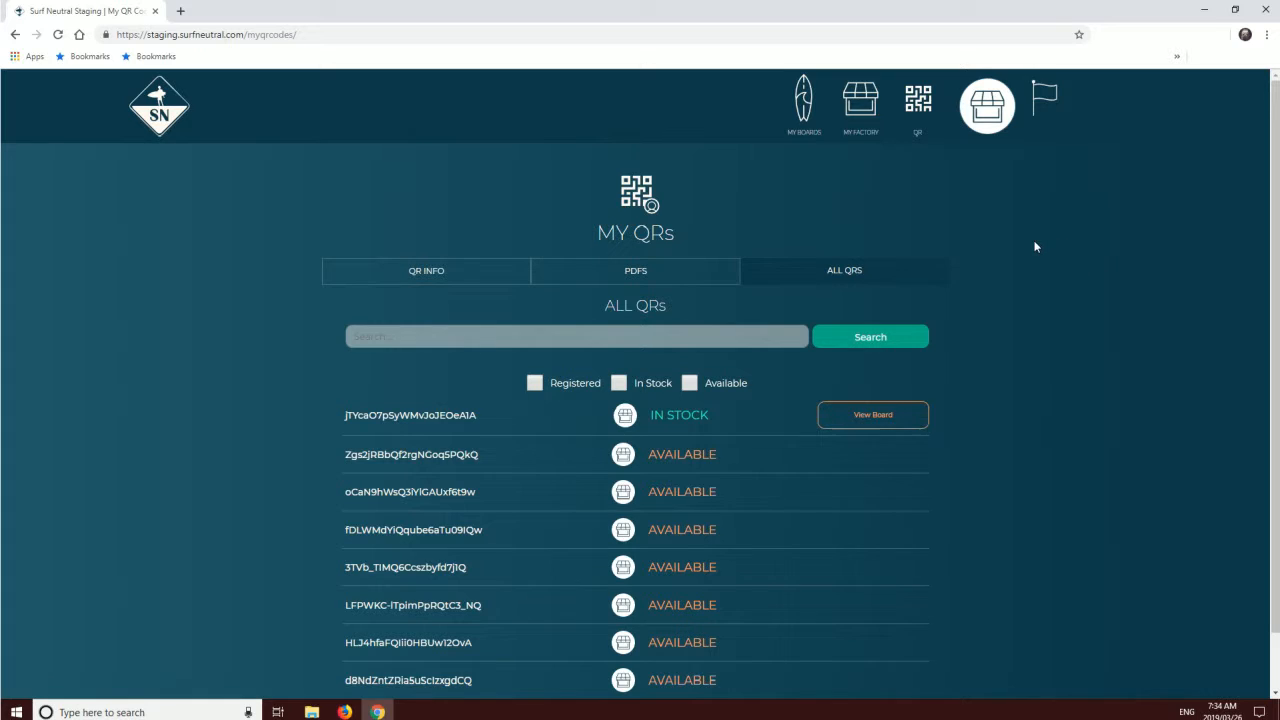
{"action": "scroll", "scroll_direction": "down", "scroll_amount": 3}
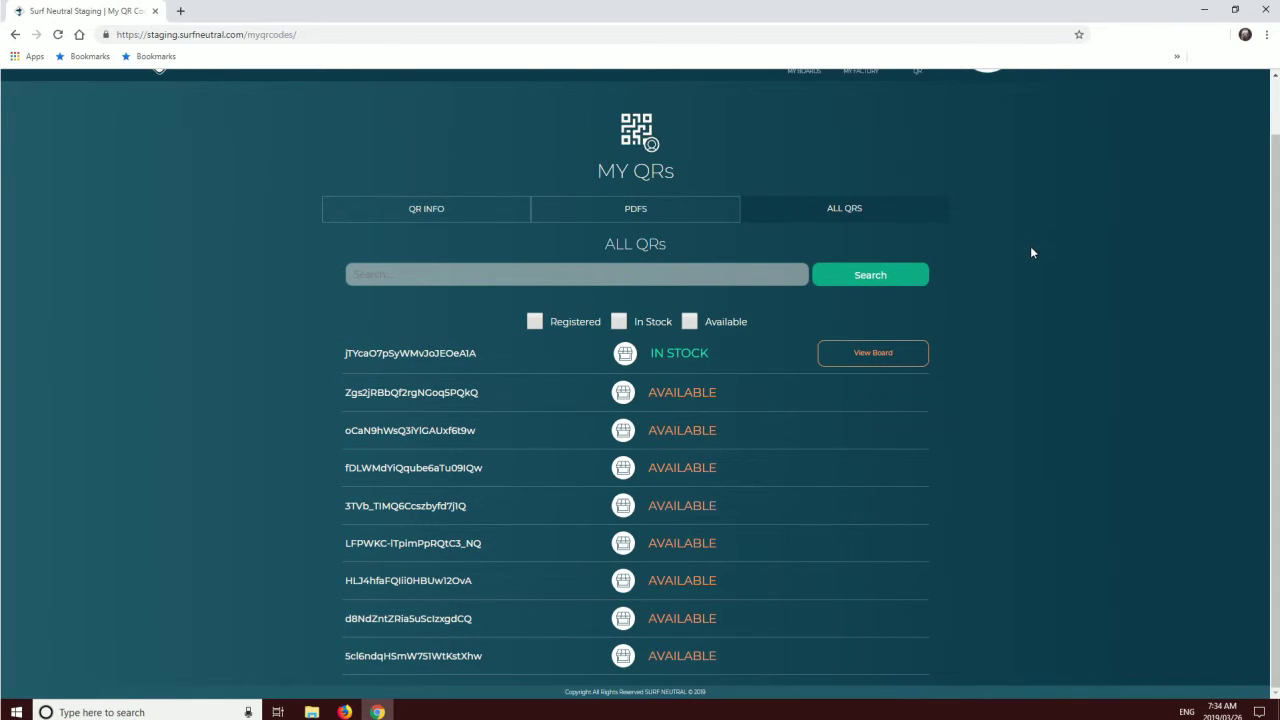
{"action": "mouse_move", "coordinate": [630, 403]}
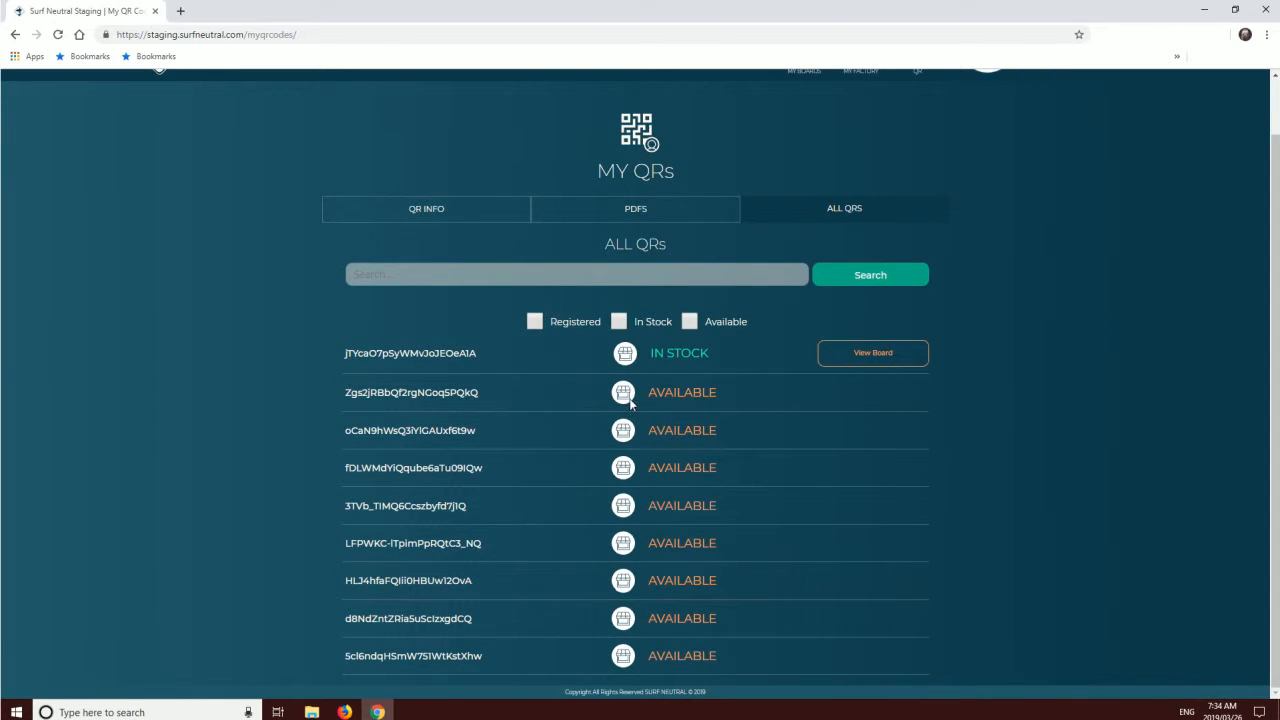
{"action": "mouse_move", "coordinate": [676, 497]}
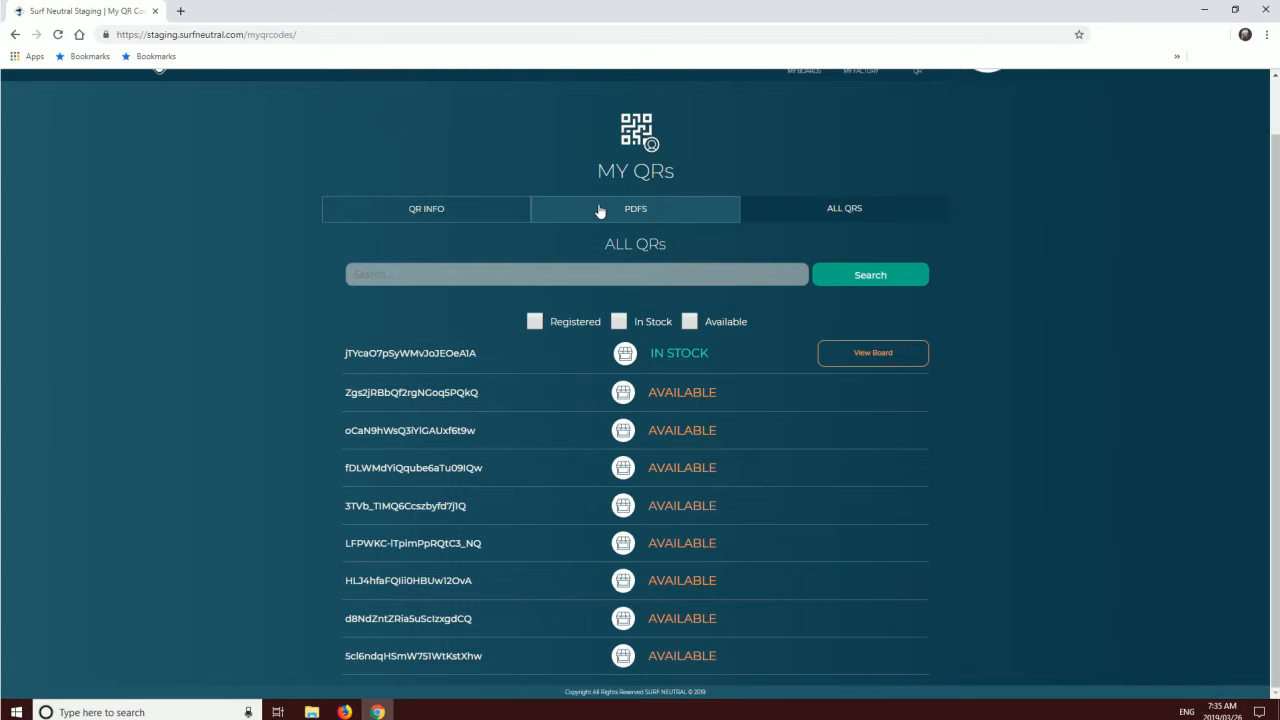
- Switch to the PDFs tab showing one QR code PDF dated March 14, 2019
{"action": "left_click", "coordinate": [635, 208]}
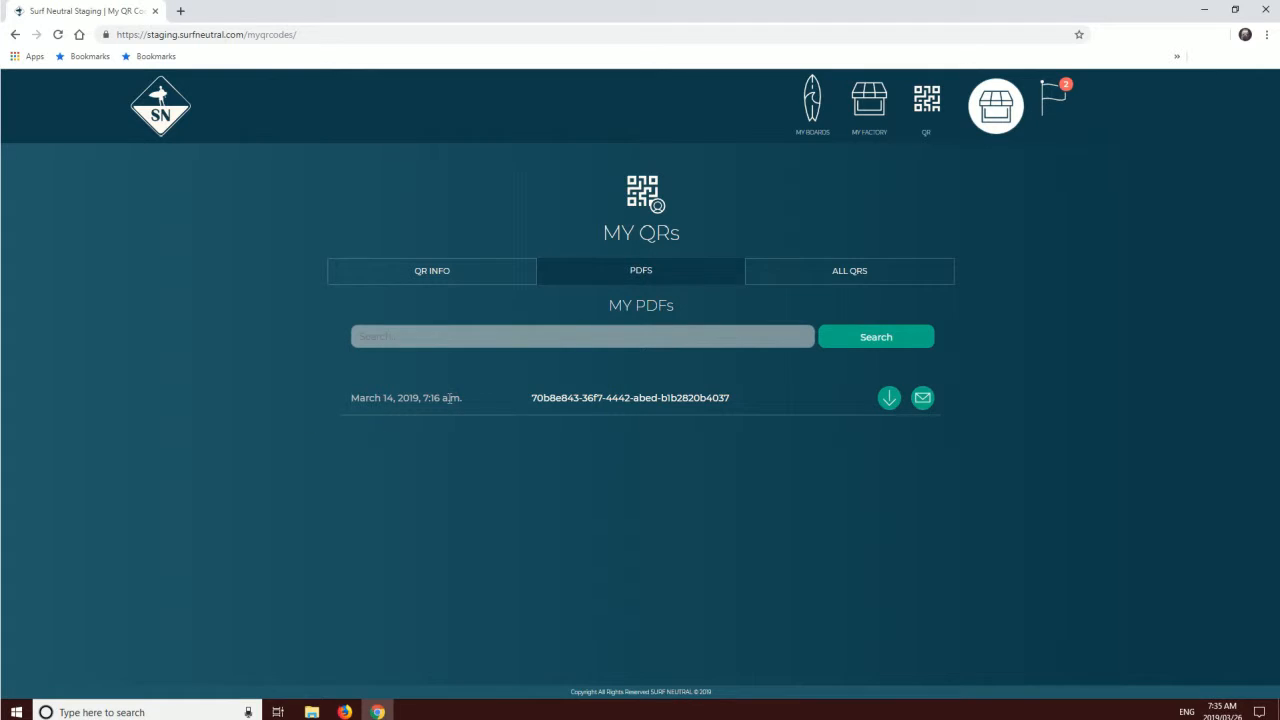
{"action": "mouse_move", "coordinate": [1064, 392]}
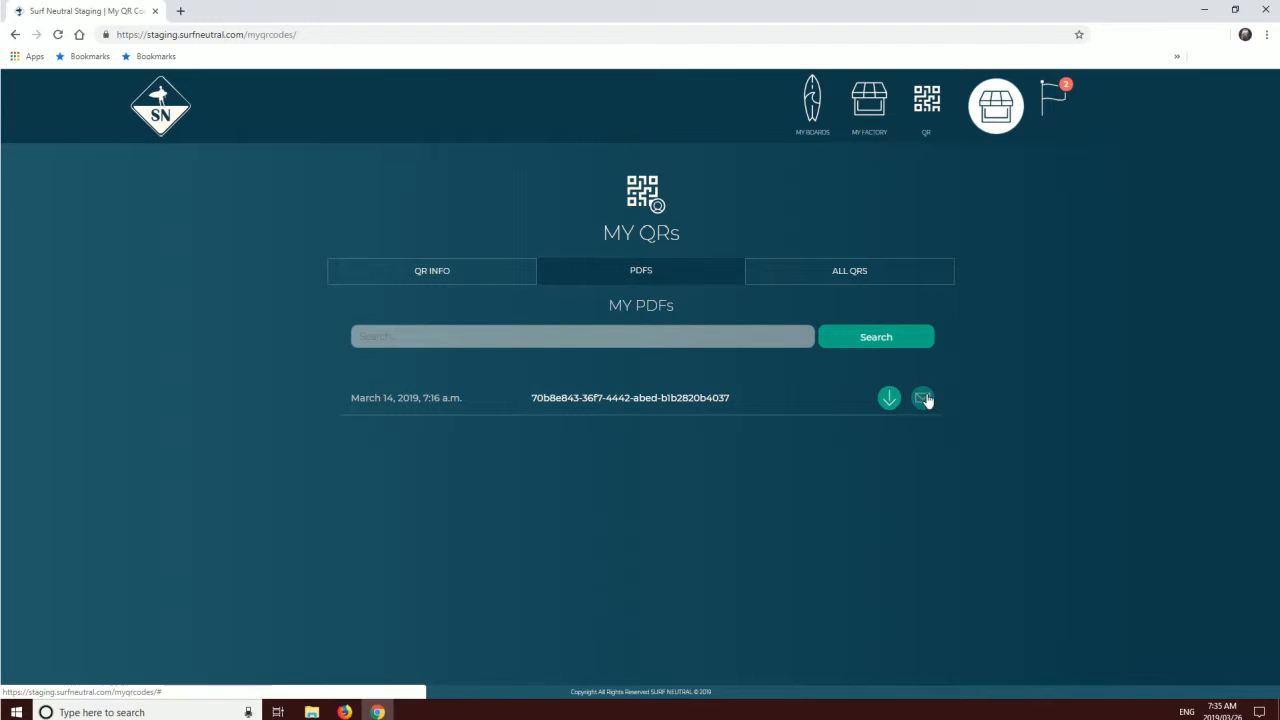
{"action": "mouse_move", "coordinate": [1033, 433]}
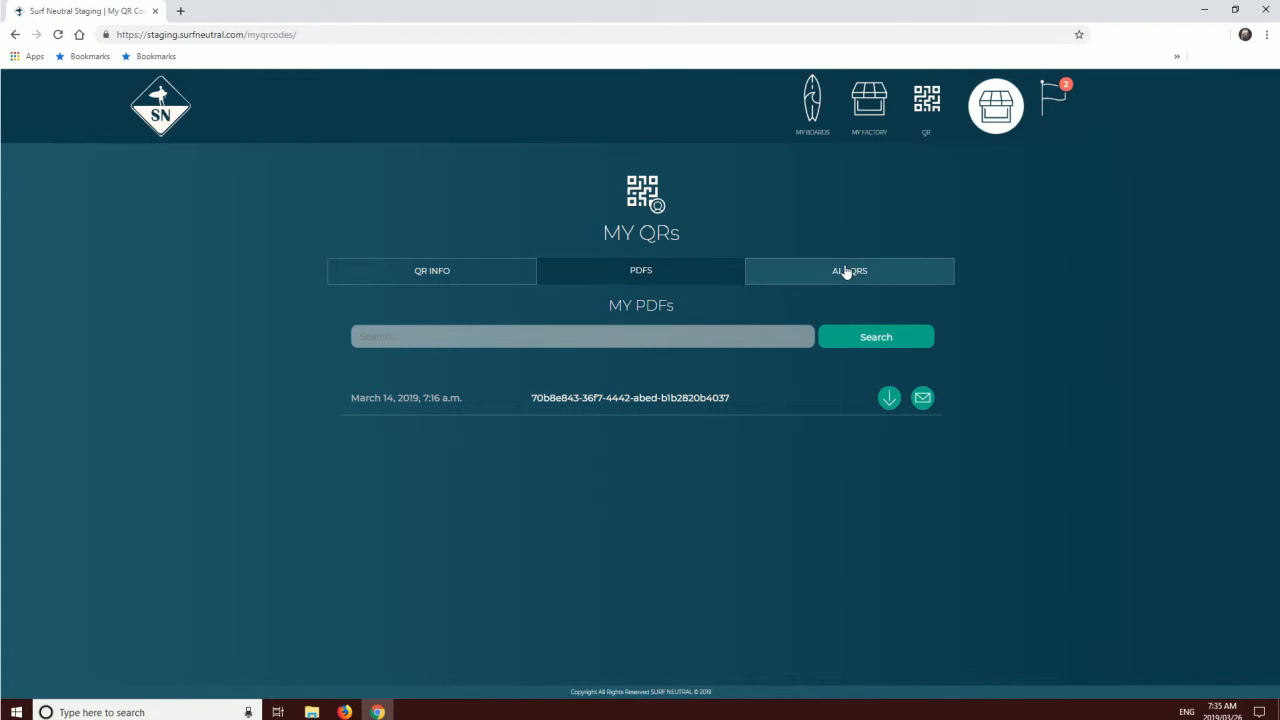
- Check QR Info (9 total codes, 8 unused), then return to All QRs
{"action": "left_click", "coordinate": [431, 270]}
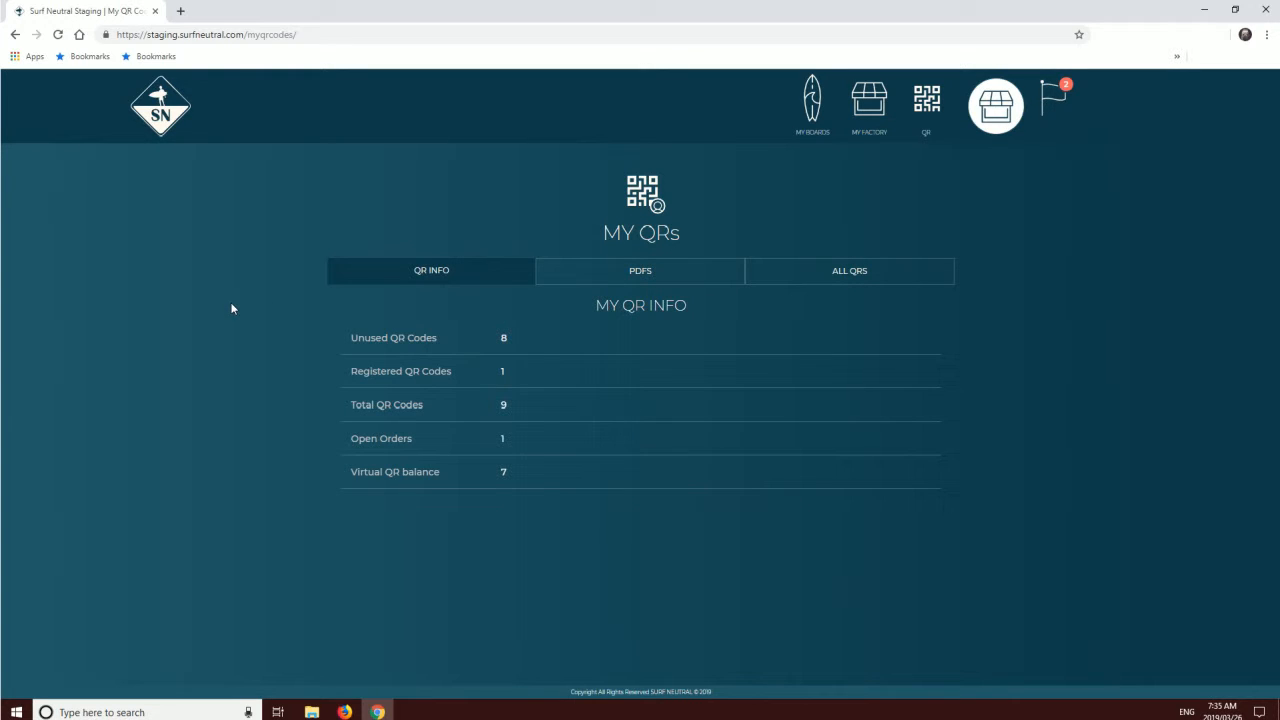
{"action": "mouse_move", "coordinate": [317, 321]}
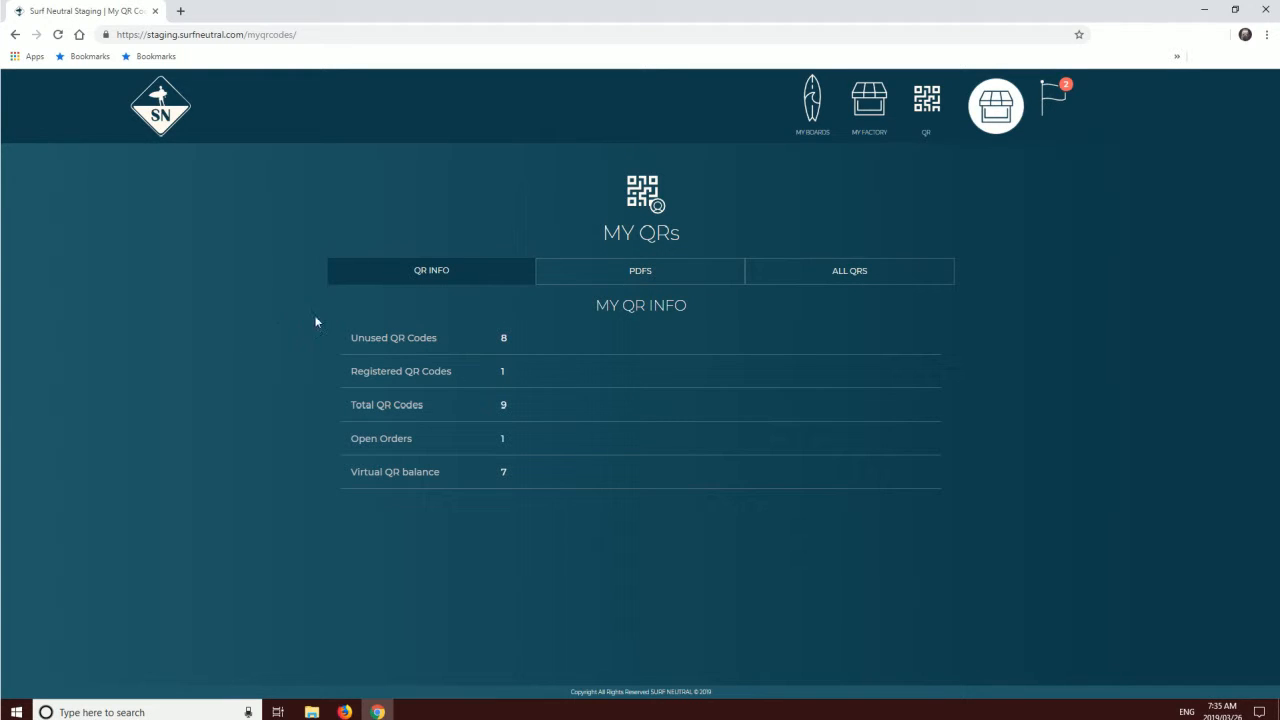
{"action": "mouse_move", "coordinate": [370, 332]}
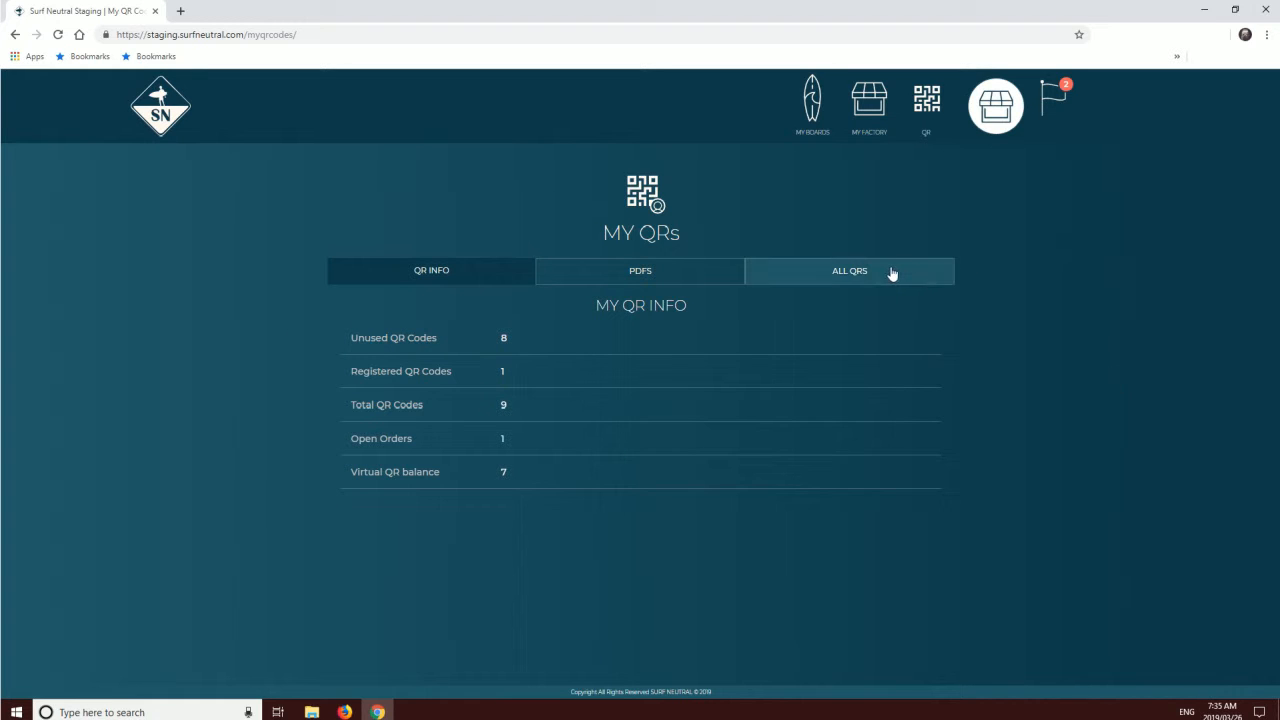
{"action": "left_click", "coordinate": [849, 270]}
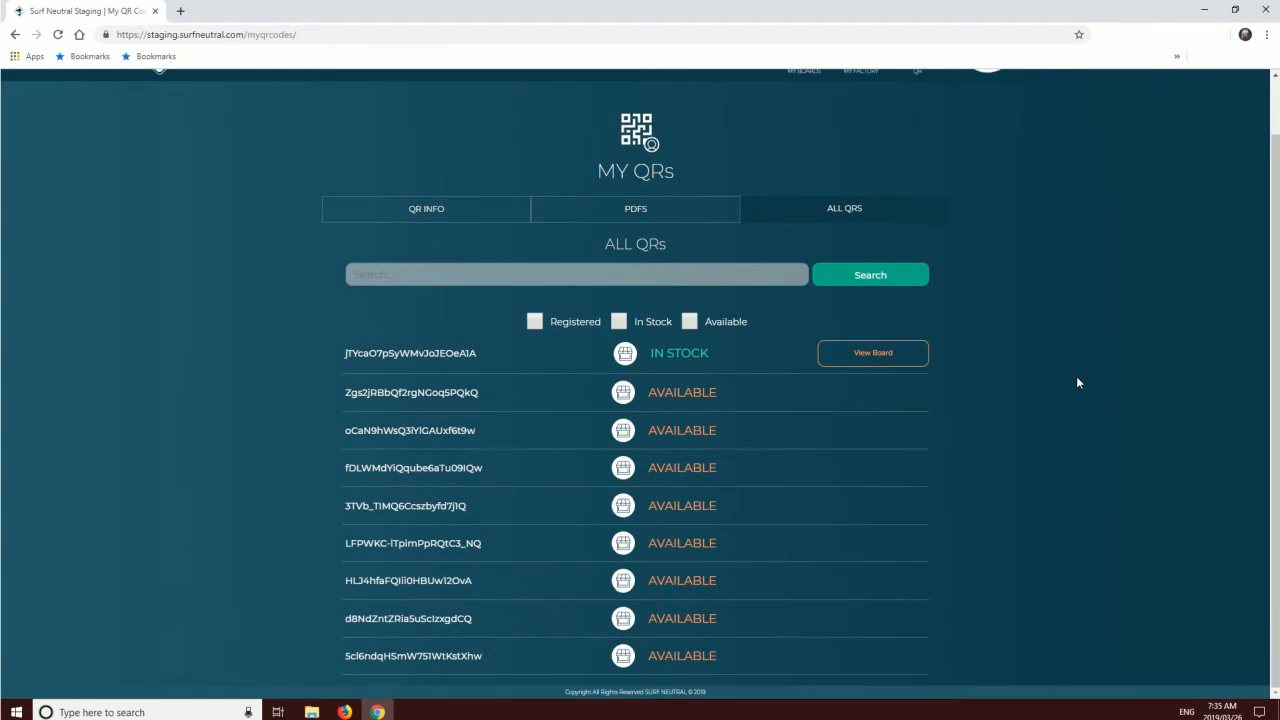
{"action": "mouse_move", "coordinate": [628, 410]}
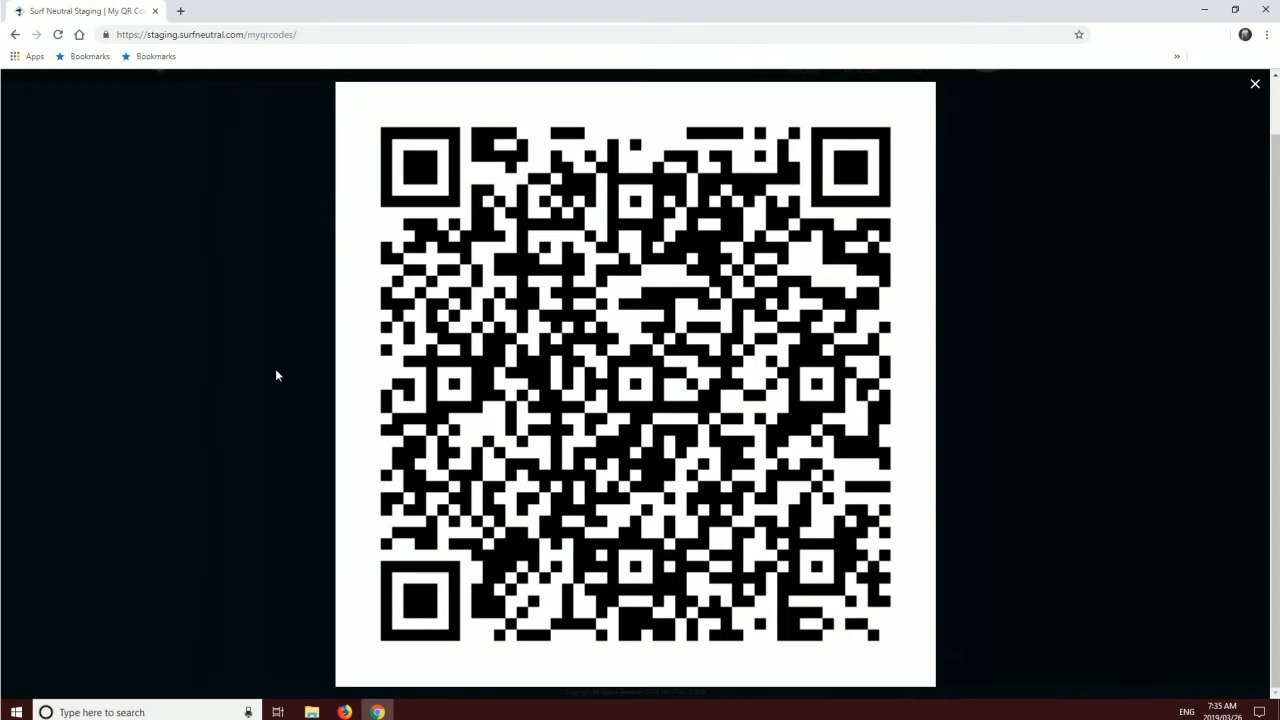
{"action": "mouse_move", "coordinate": [1255, 84]}
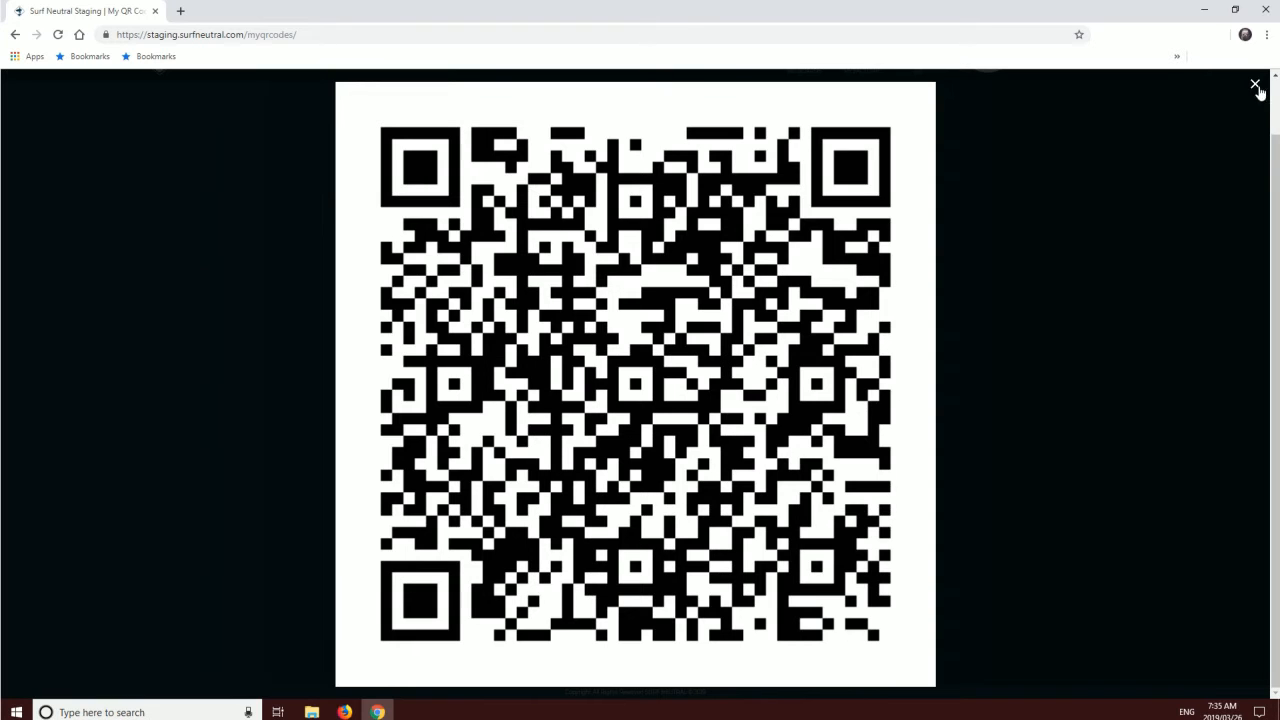
- Close the enlarged QR code and scroll back to the top of All QRs
{"action": "left_click", "coordinate": [1256, 84]}
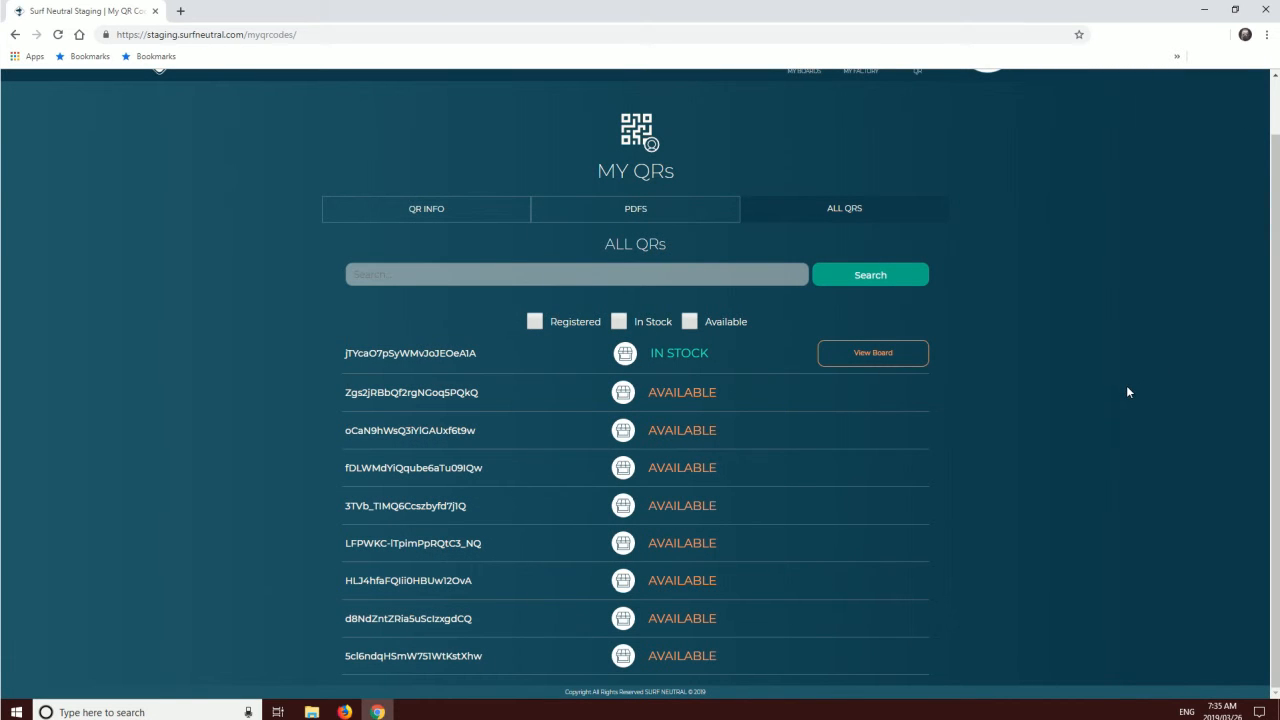
{"action": "mouse_move", "coordinate": [1108, 396]}
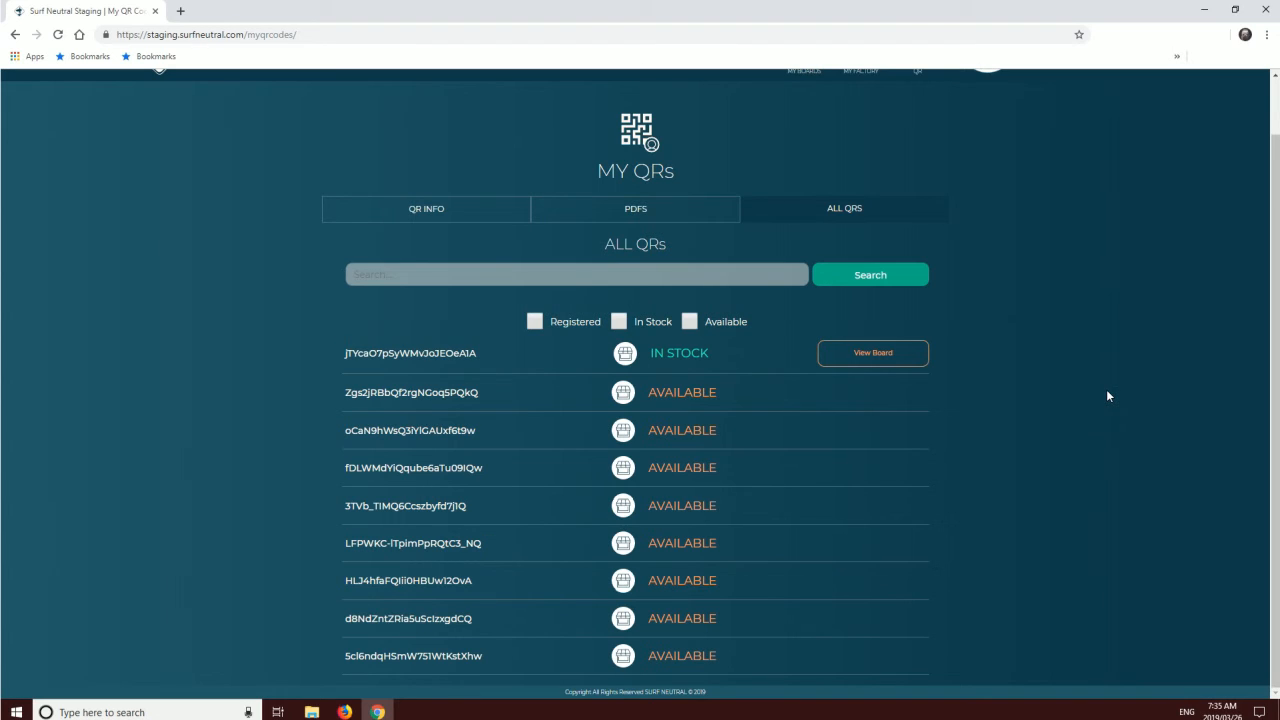
{"action": "mouse_move", "coordinate": [1104, 399]}
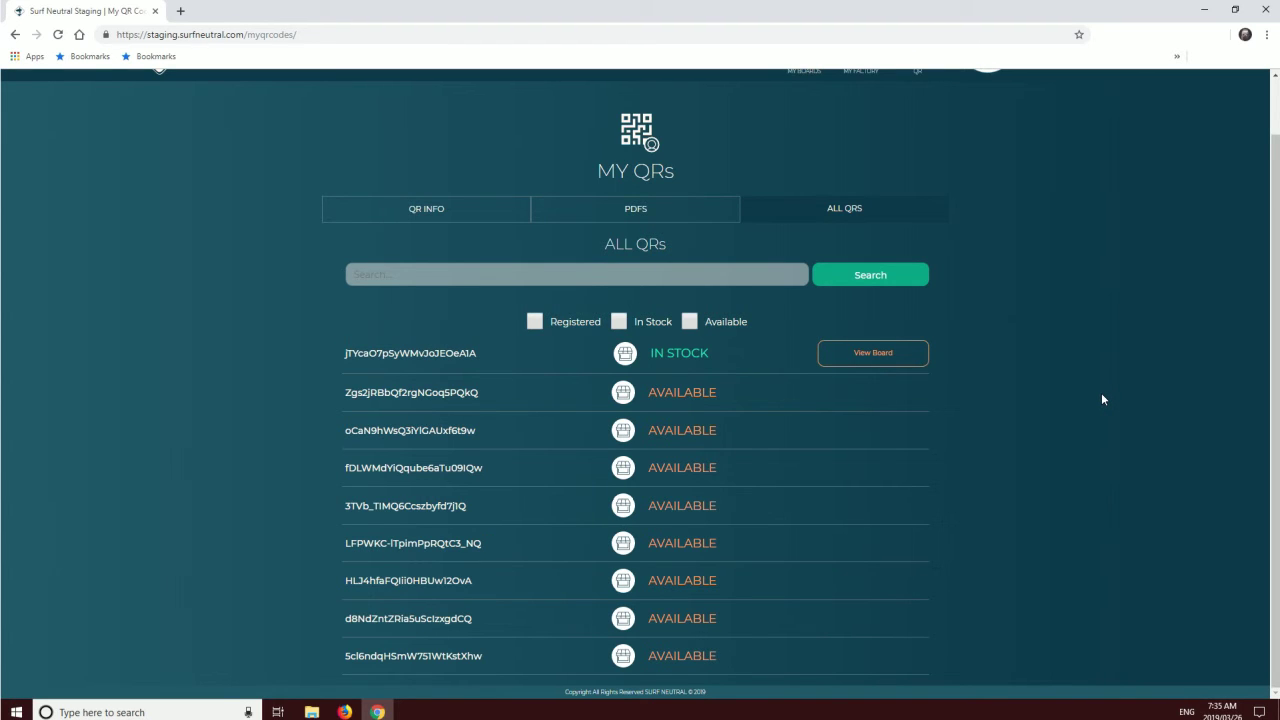
{"action": "scroll", "scroll_direction": "up", "scroll_amount": 3}
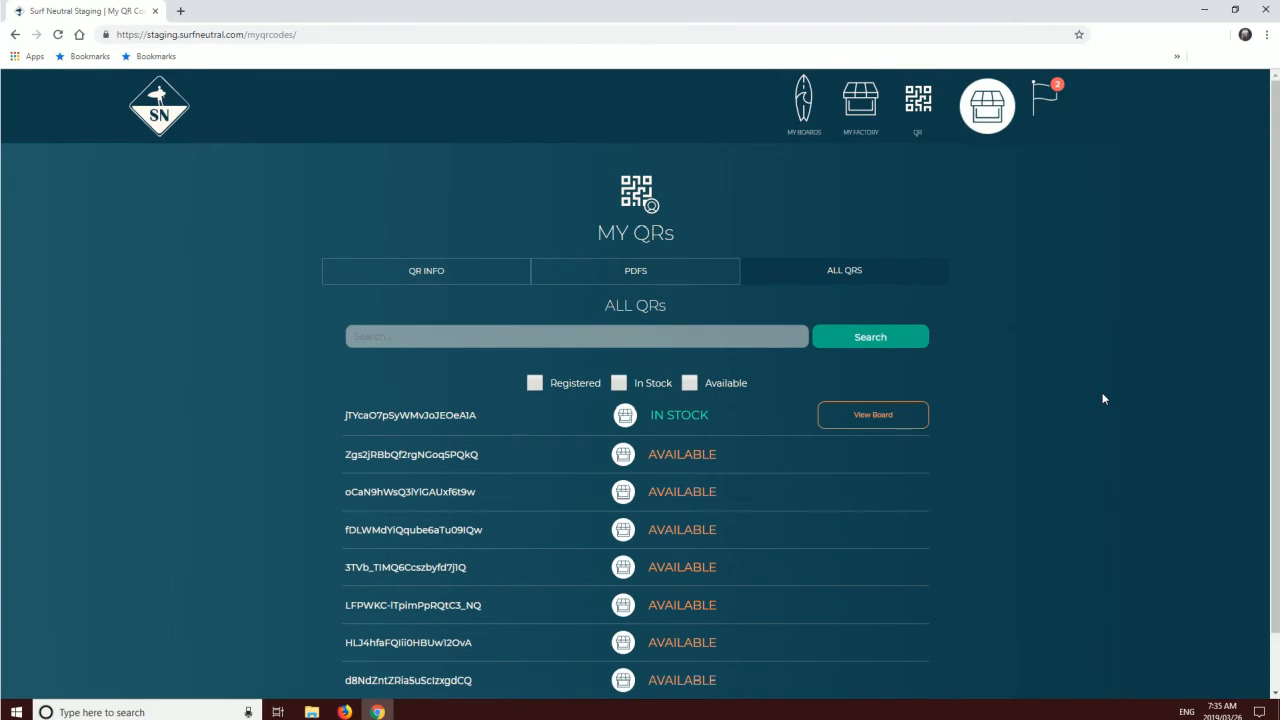